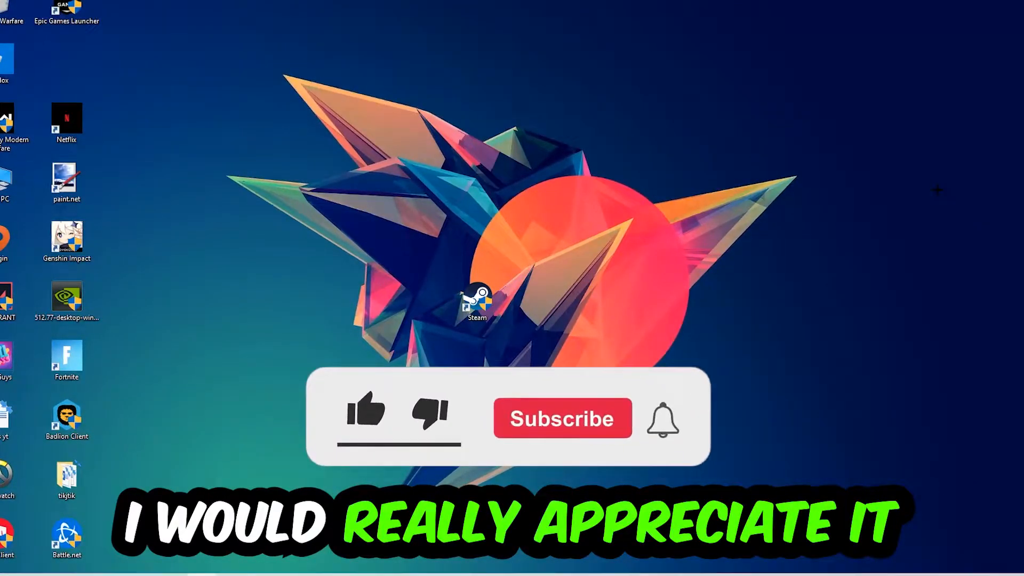
- Launch Command Prompt via the Run box and maximize its window
left_click(366, 415)
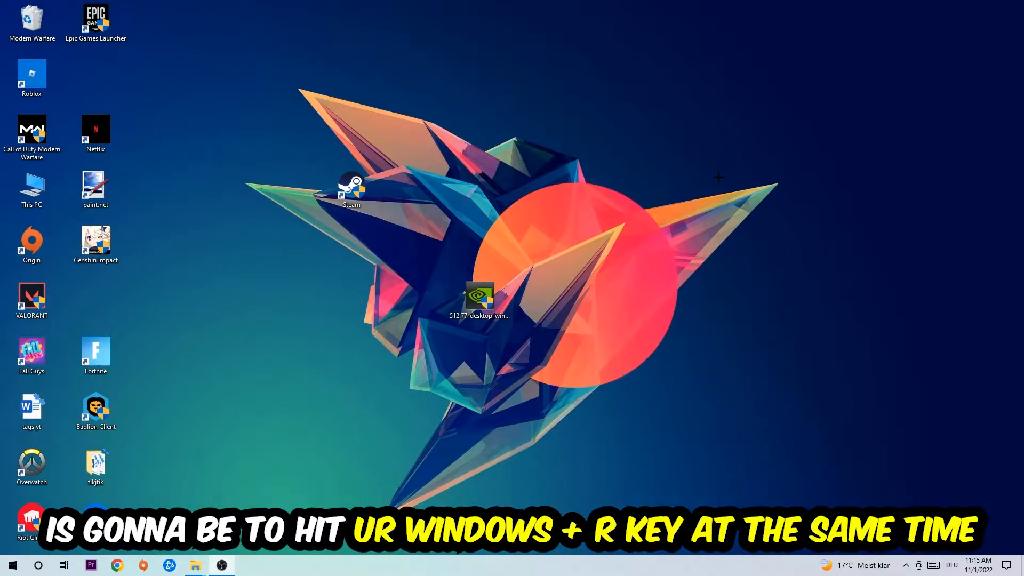
key("win+r")
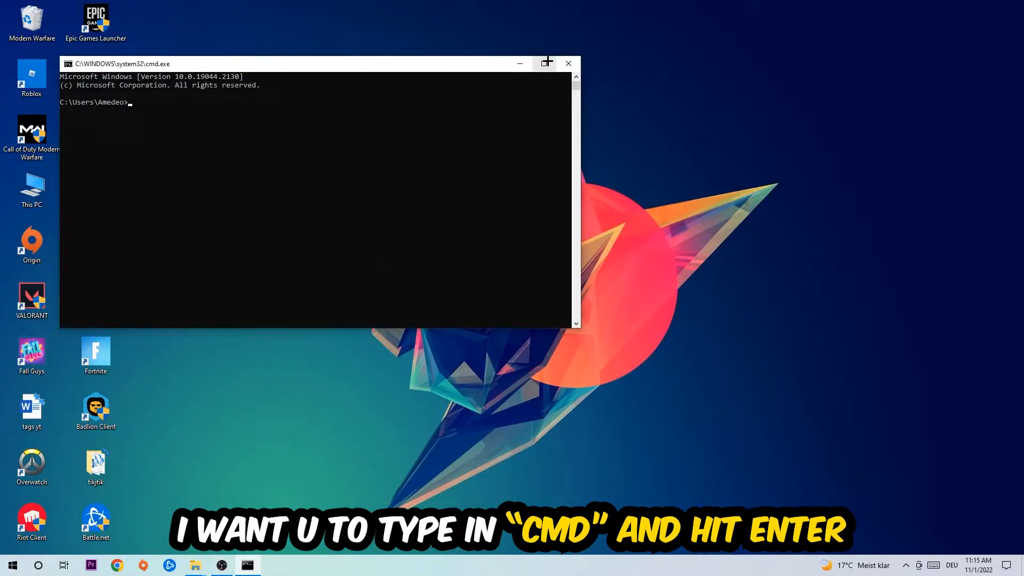
left_click(545, 63)
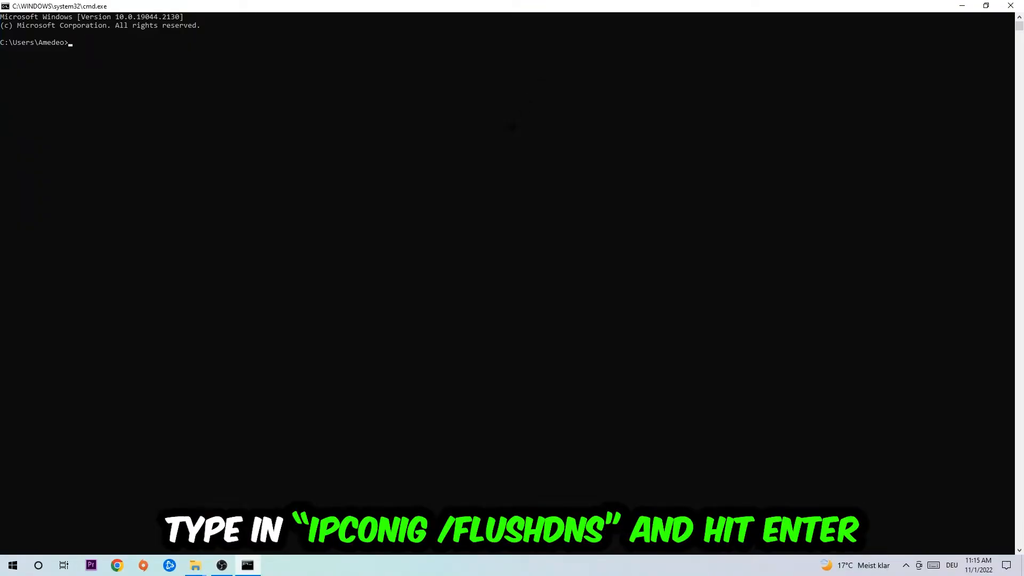
- Run ipconfig /flushdns to flush the DNS resolver cache
type("ipco")
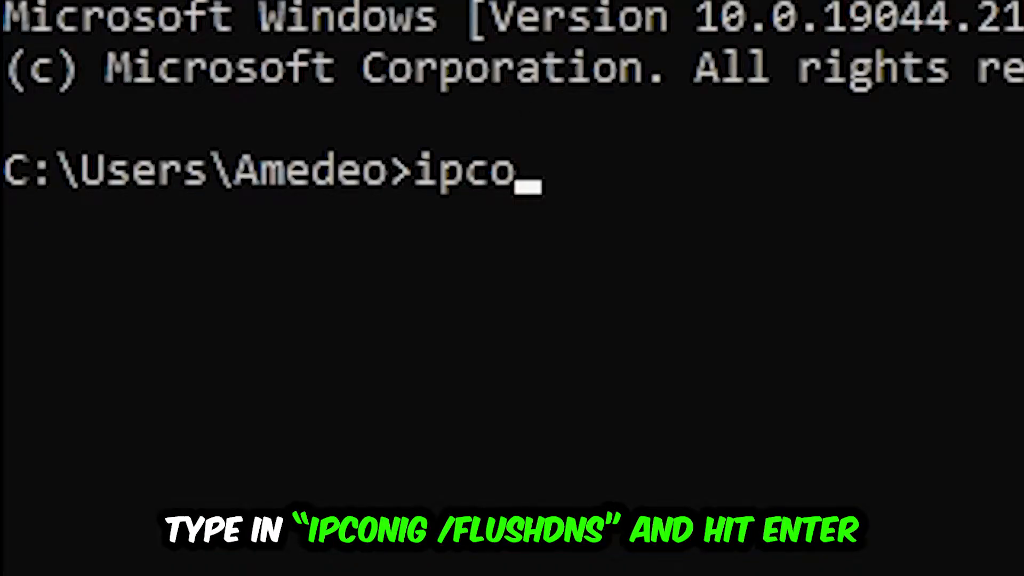
type("nfig /")
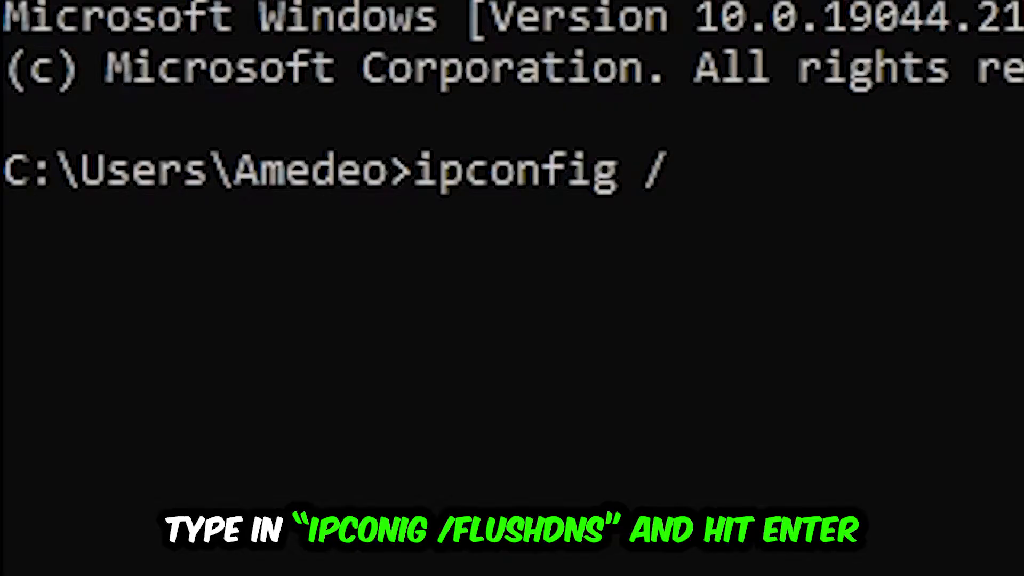
type("flushdns")
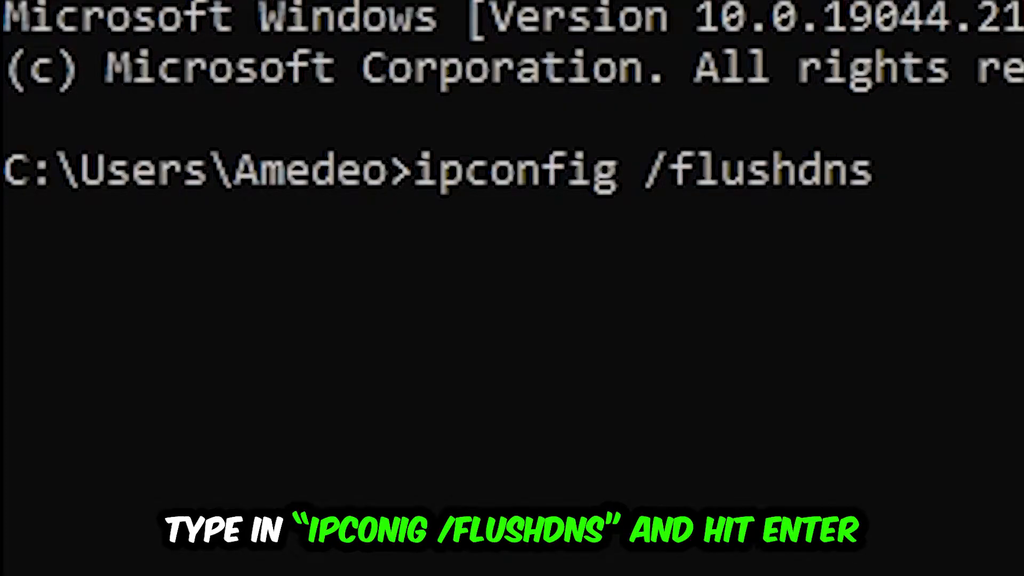
key("Enter")
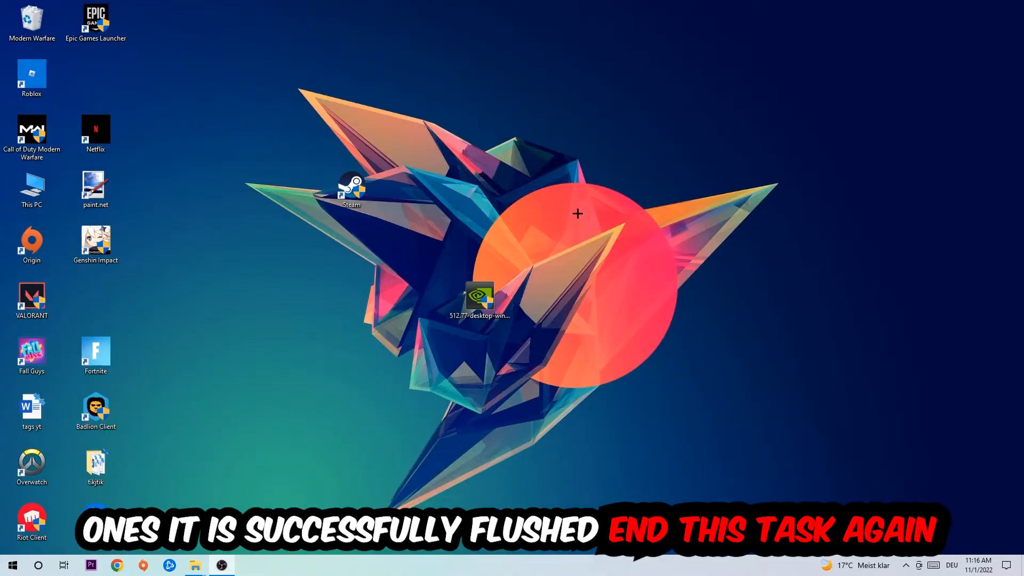
- Reach the Network & Internet status page in Windows Settings from the Start menu
left_click(11, 566)
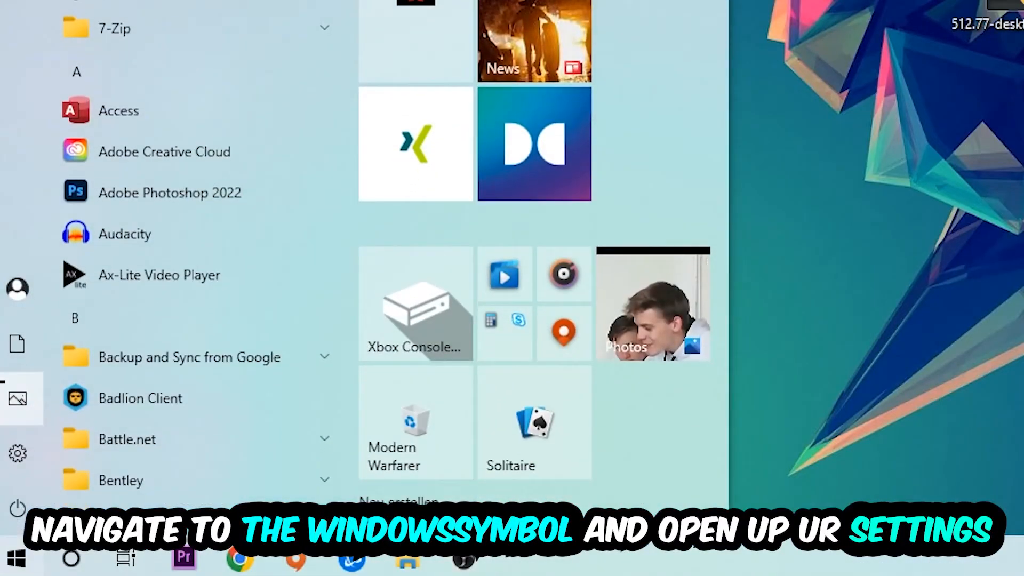
left_click(17, 453)
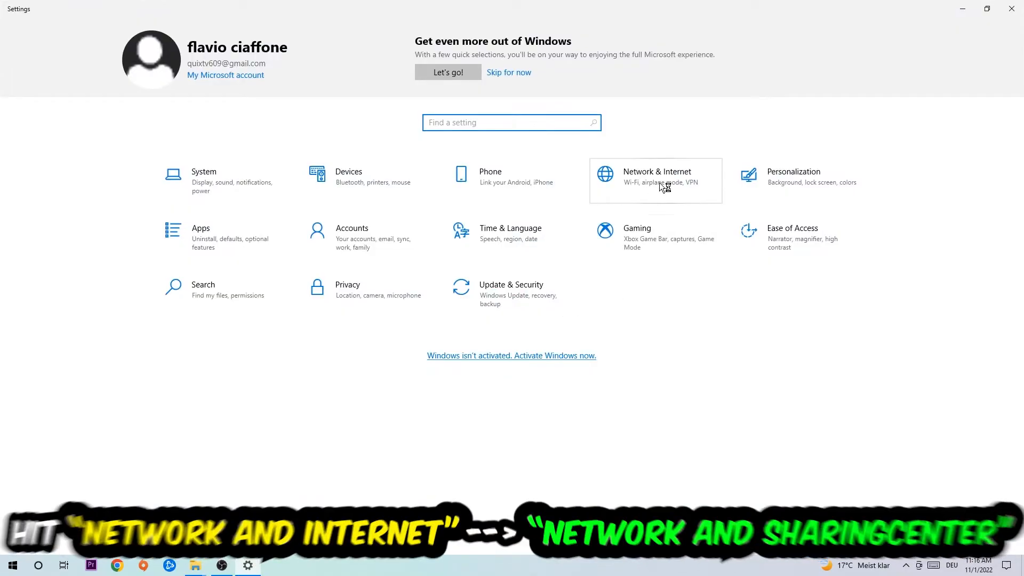
left_click(656, 176)
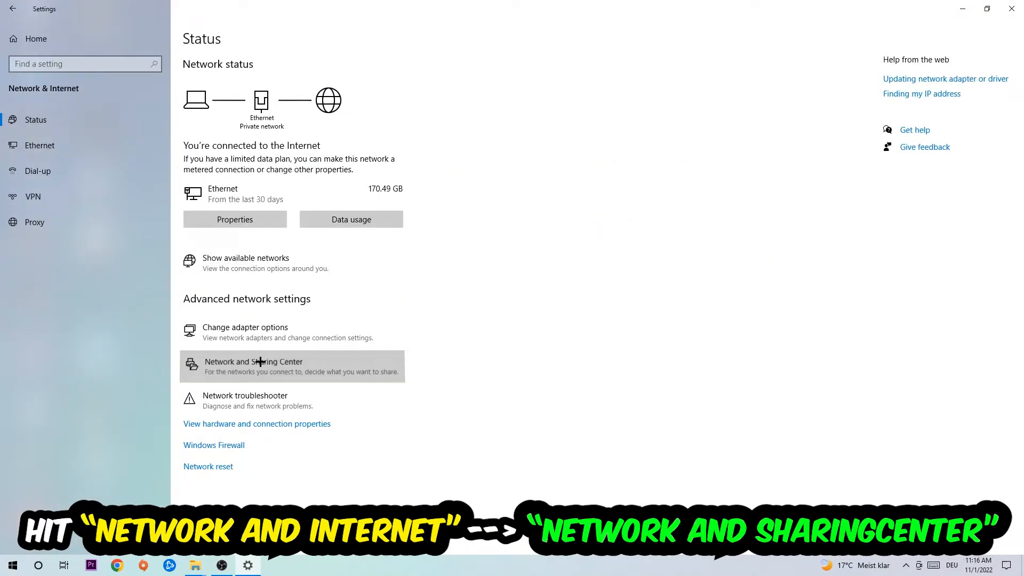
- Bring up the Network and Sharing Center showing the active Ethernet network
left_click(253, 361)
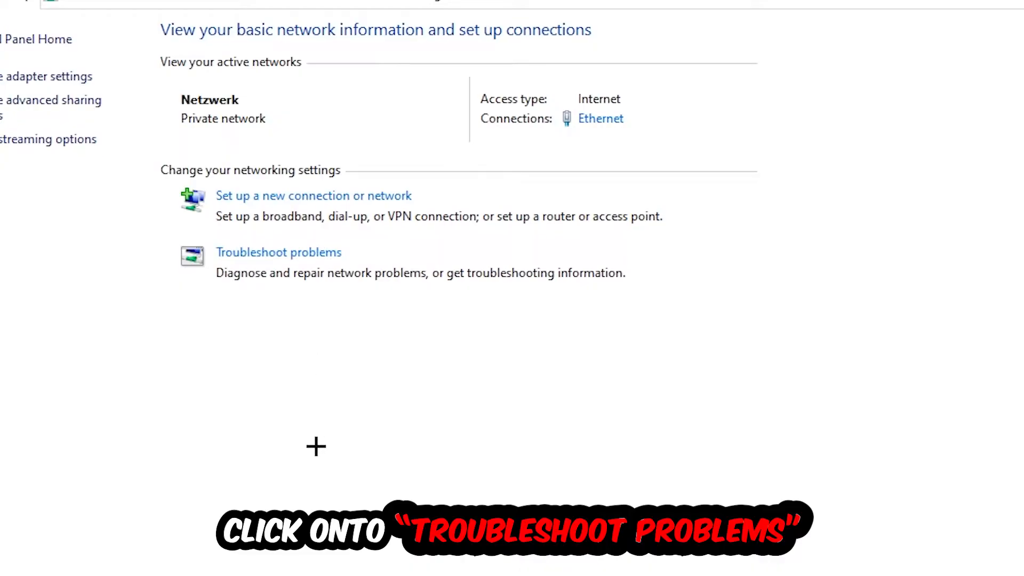
mouse_move(270, 321)
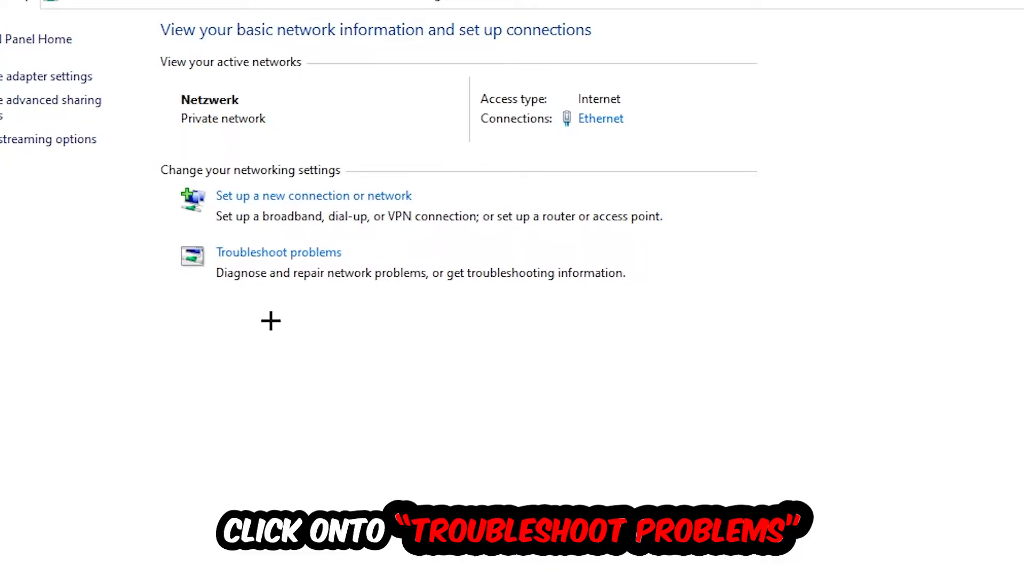
mouse_move(348, 273)
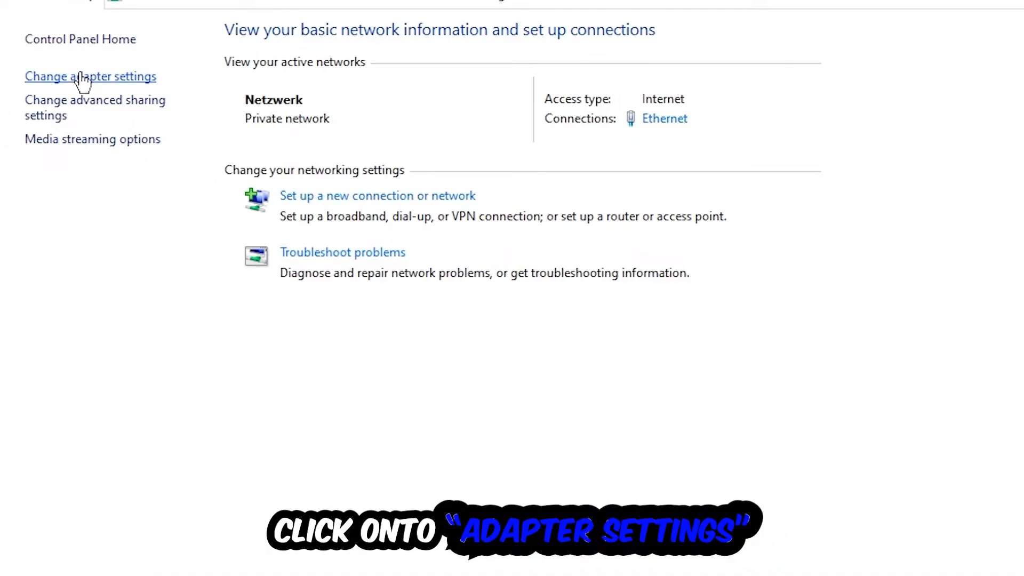
- Disable the Ethernet adapter in Network Connections, then enable it again
left_click(90, 76)
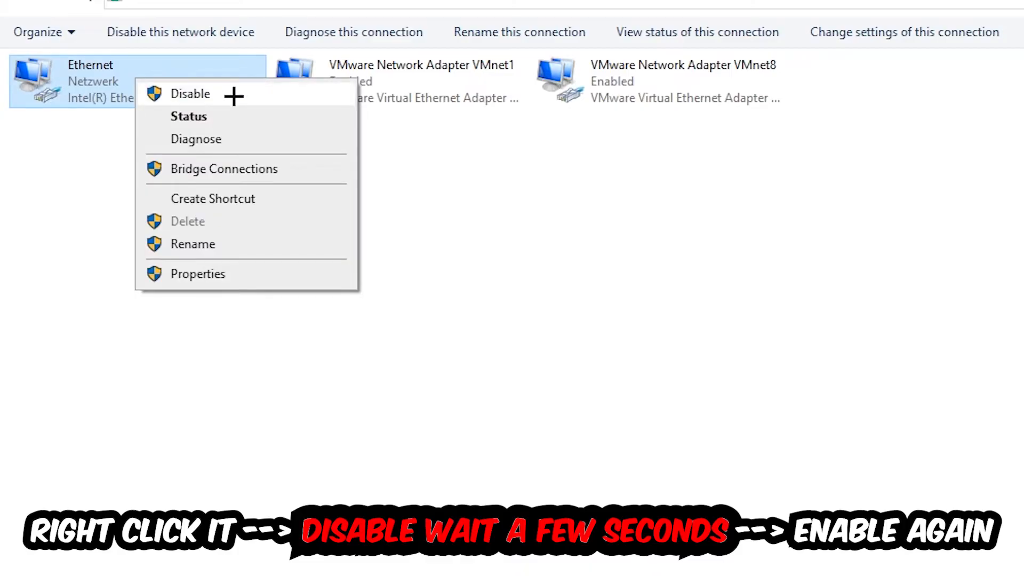
left_click(190, 94)
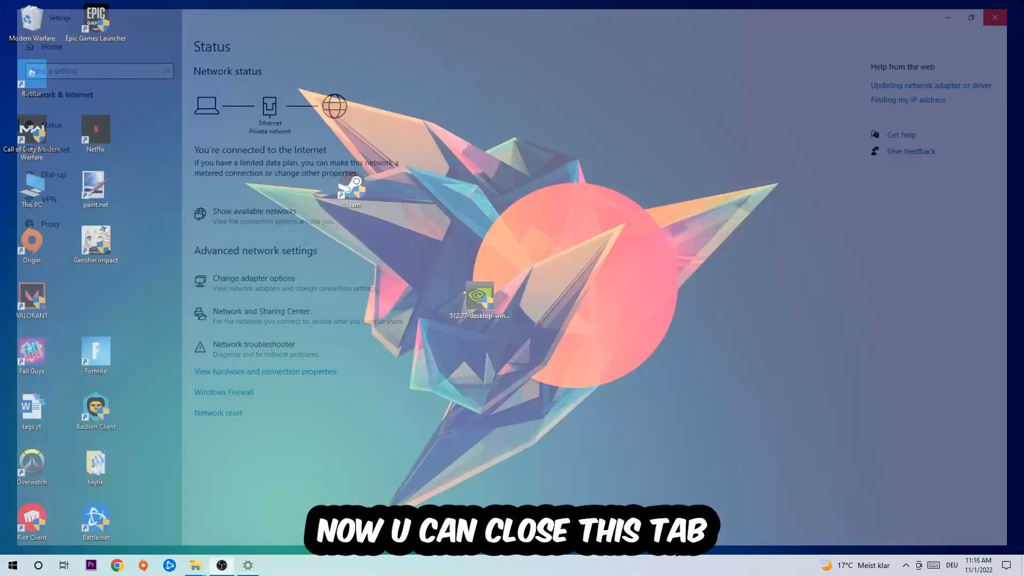
left_click(254, 281)
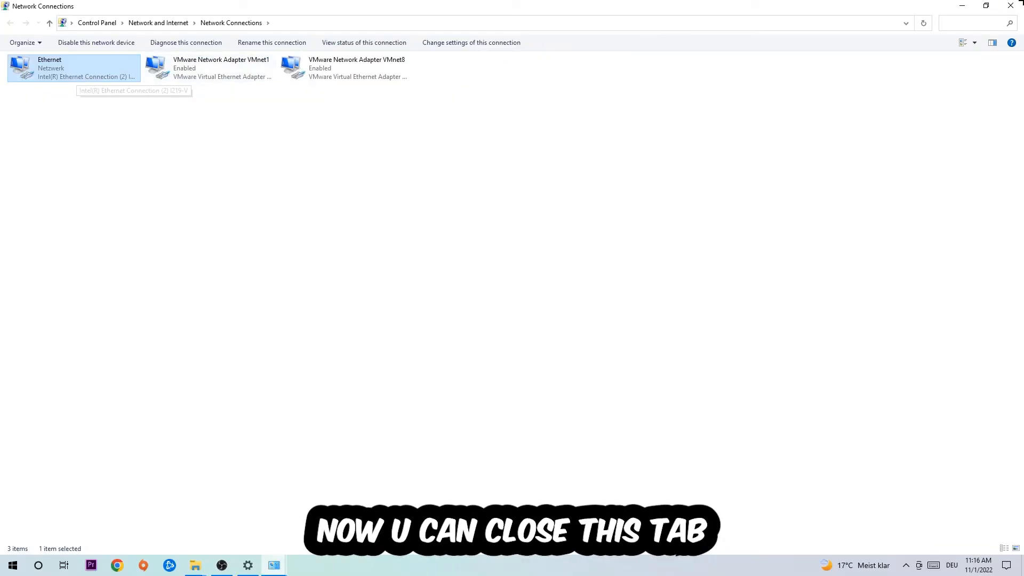